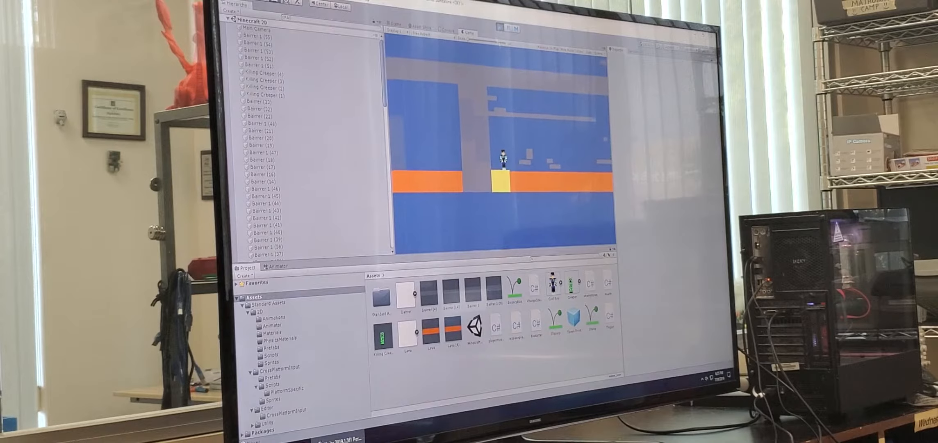
# Walk the player character from the orange platforms into the next walled section.
pyautogui.click(500, 27)
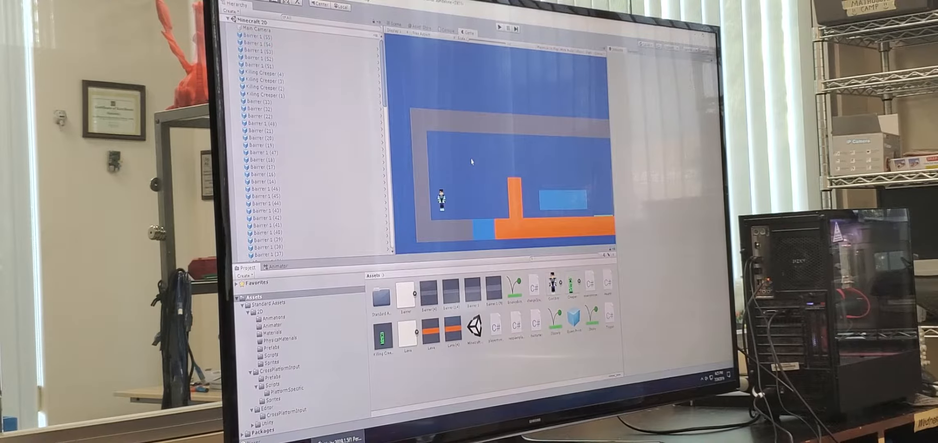